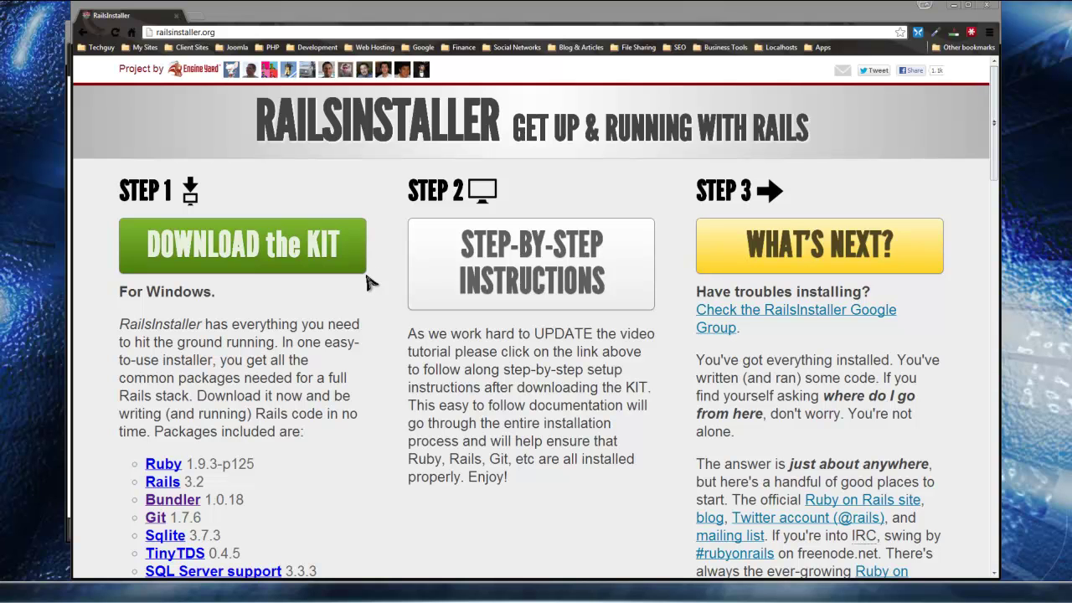
mouse_move(424, 327)
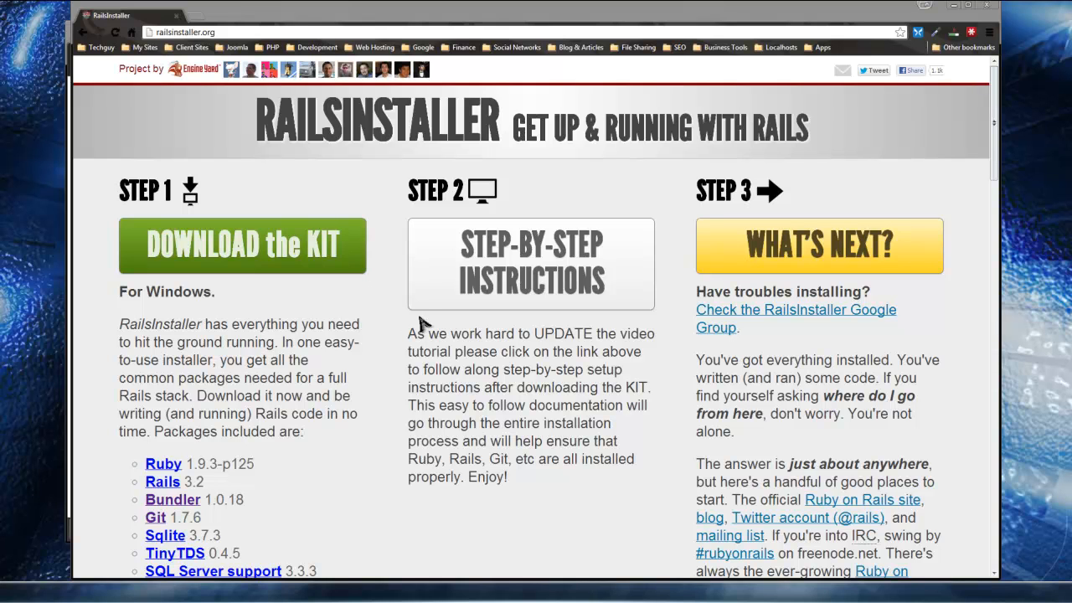
mouse_move(403, 315)
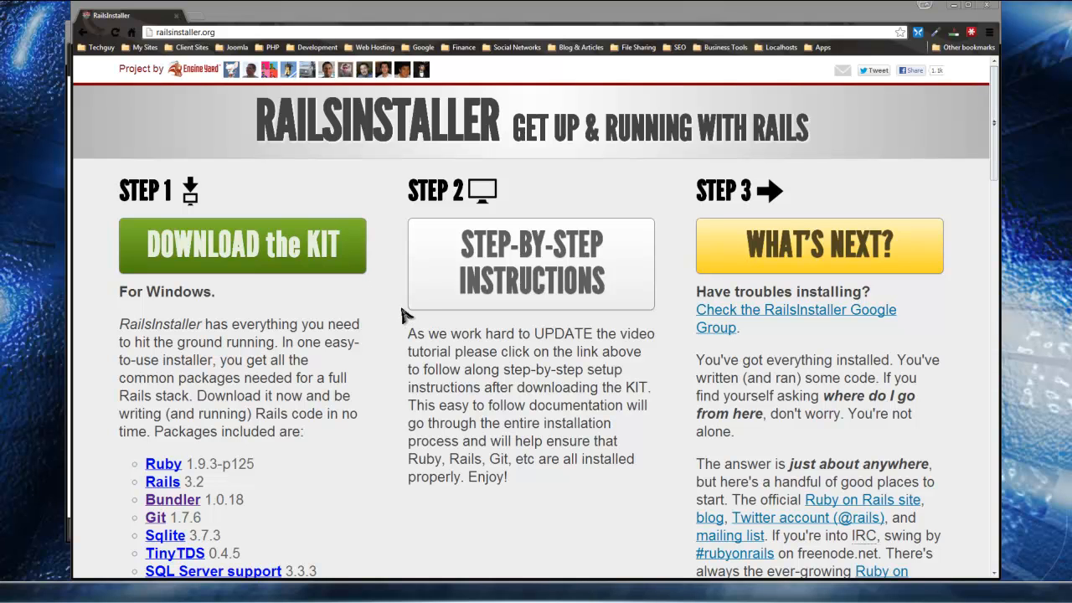
mouse_move(348, 326)
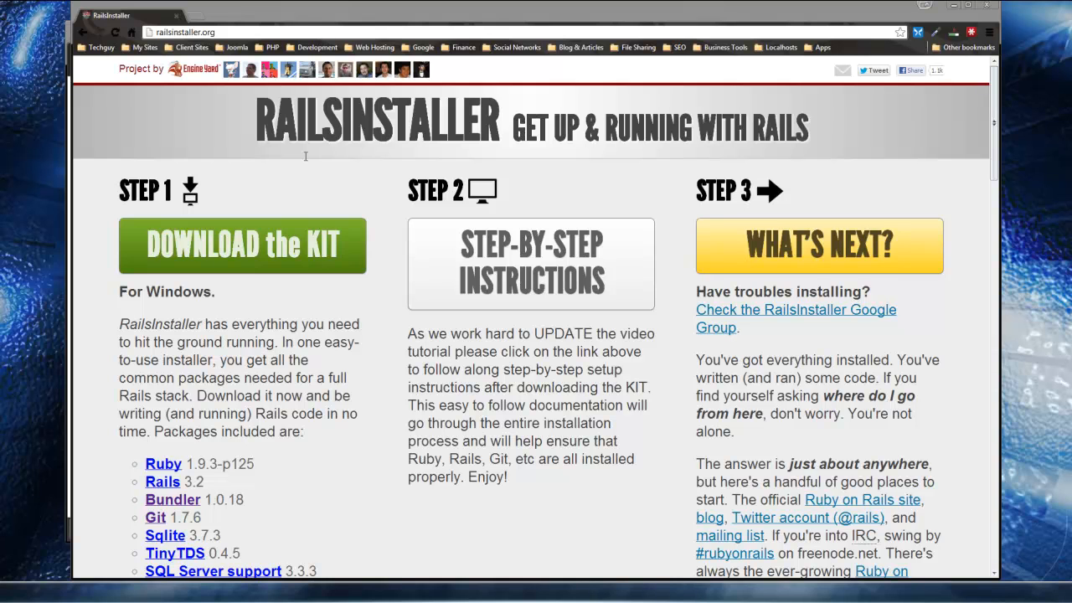
mouse_move(359, 323)
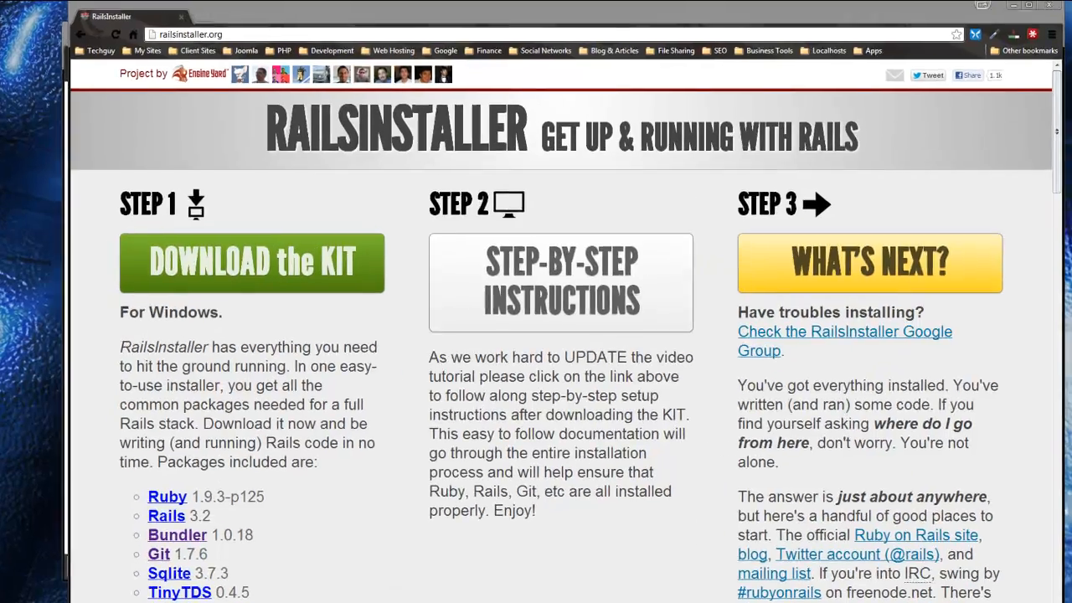
Download the RailsInstaller 2.1.0 kit and save it to the Downloads folder.
left_click(251, 262)
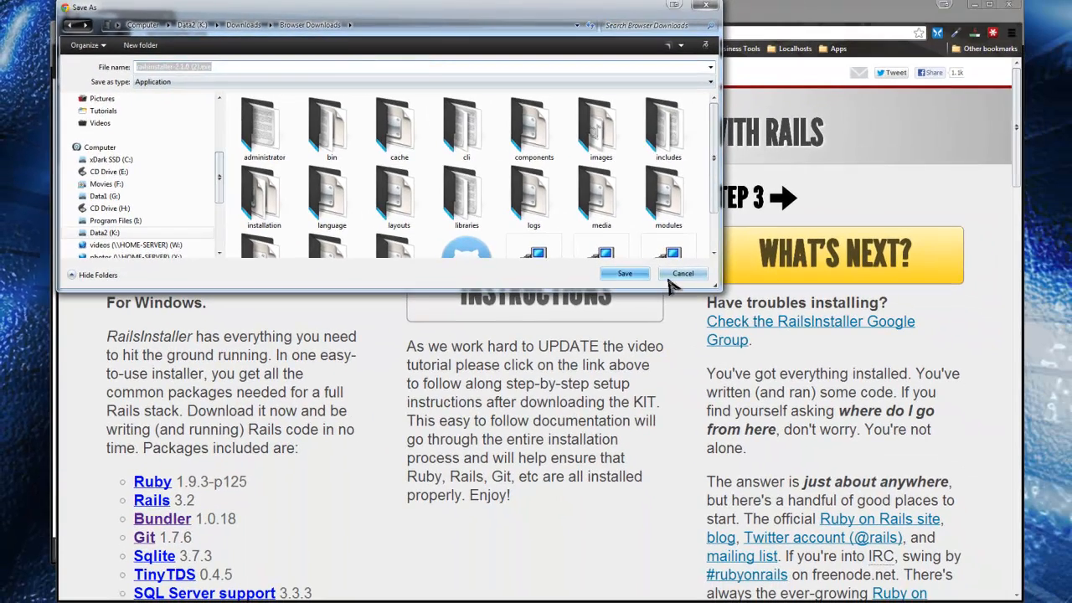
left_click(682, 273)
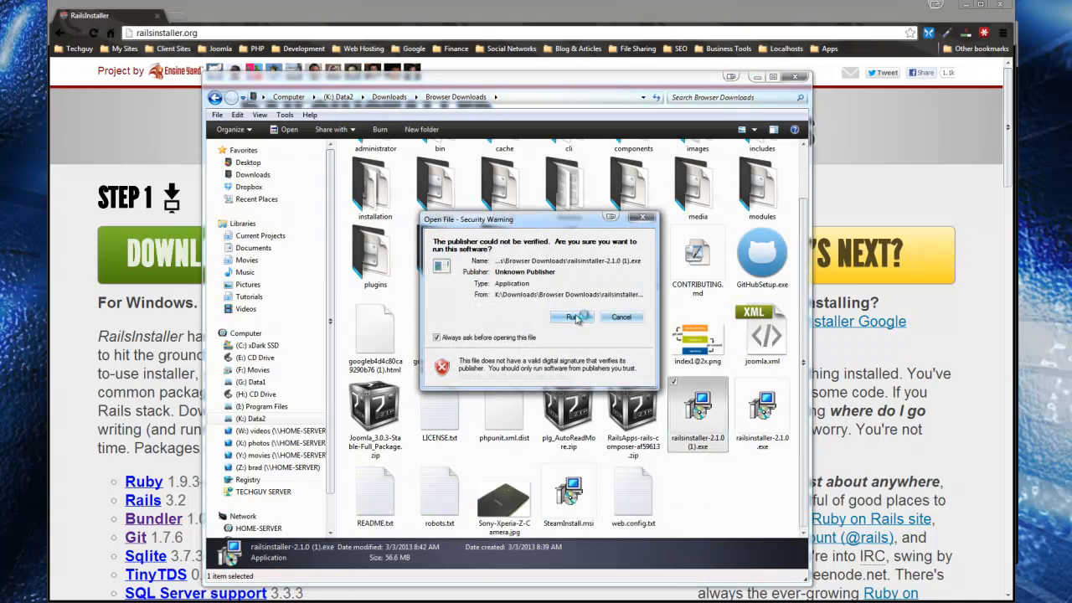
Run the installer, accept the licenses, and install into C:\RailsInstaller with PATH enabled.
left_click(573, 318)
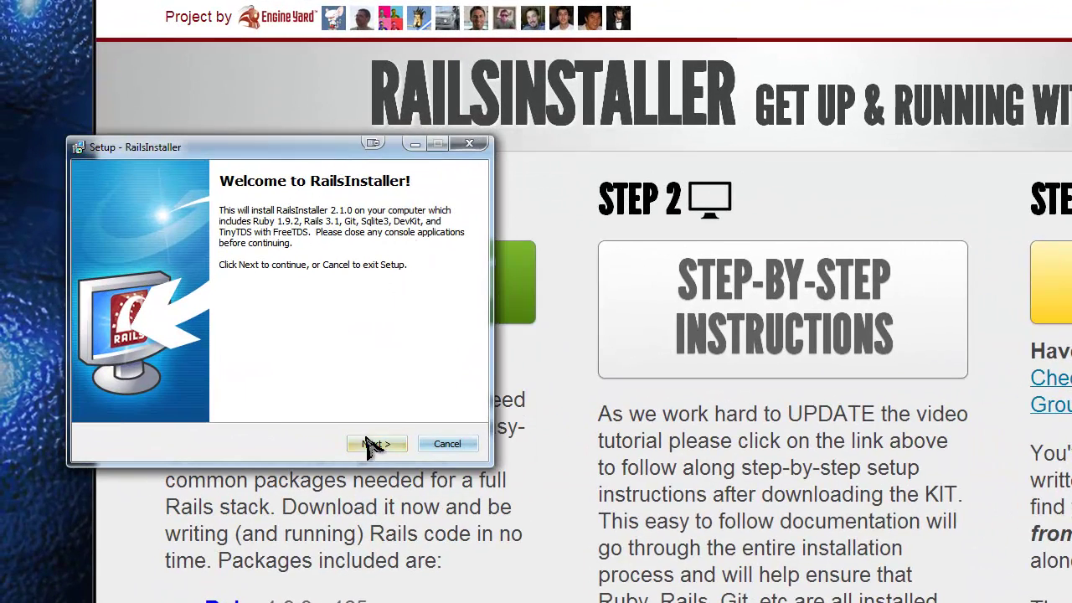
left_click(377, 444)
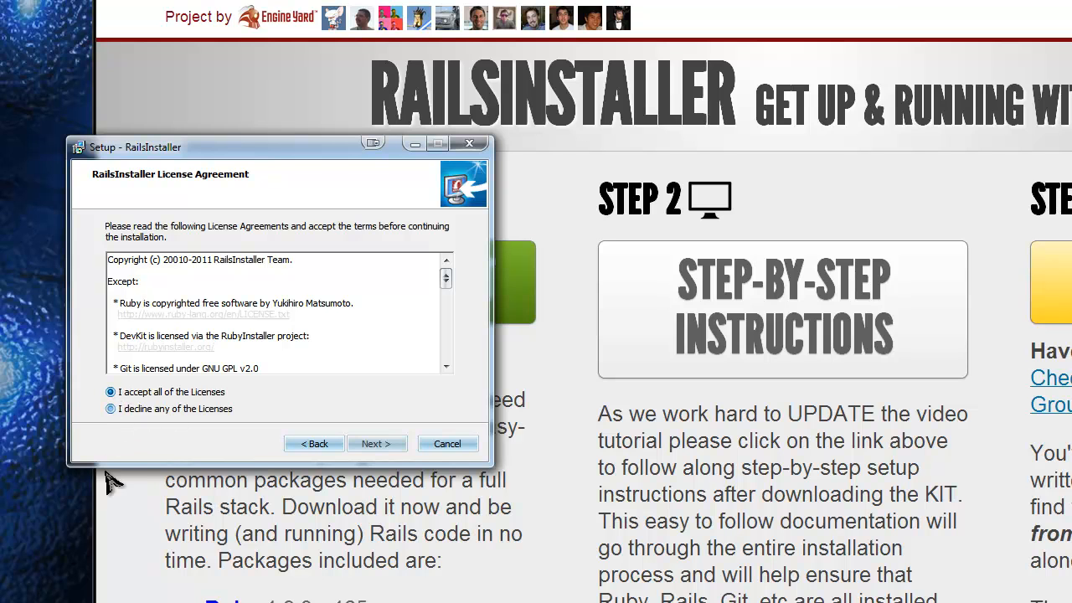
left_click(377, 443)
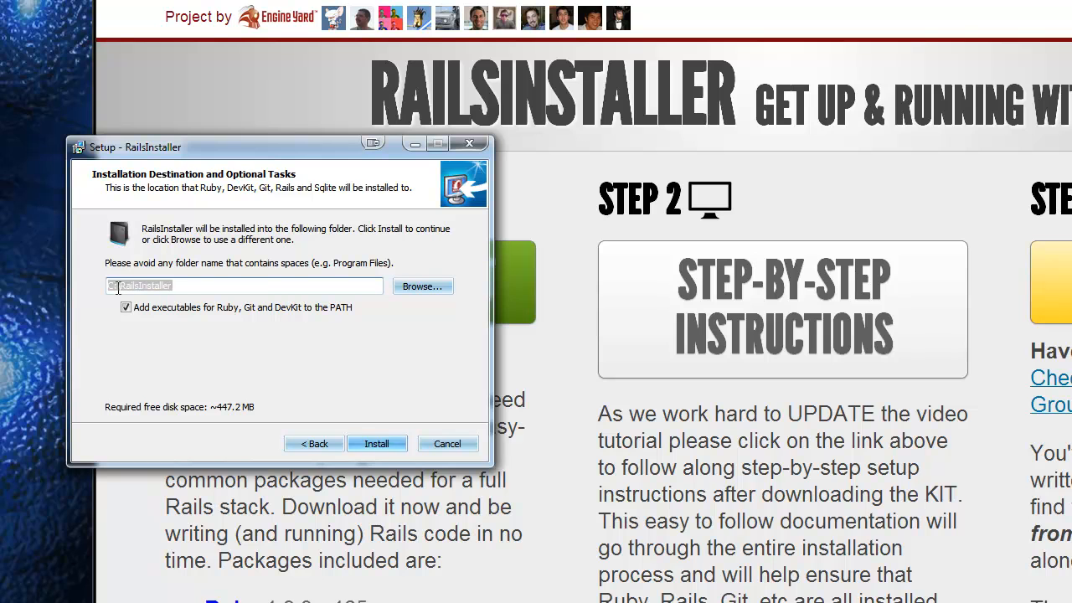
mouse_move(423, 477)
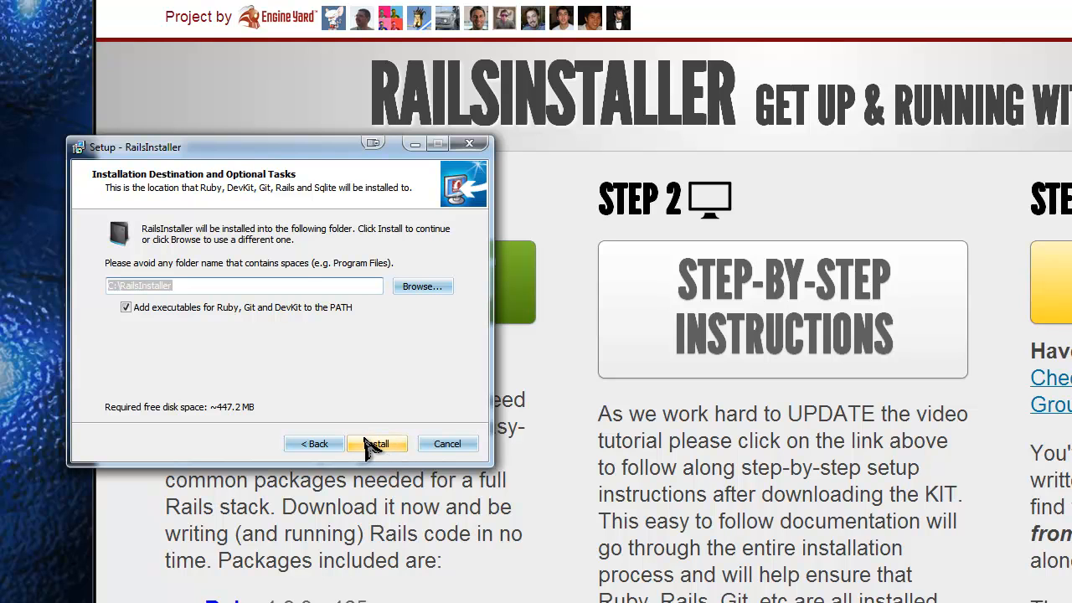
left_click(377, 443)
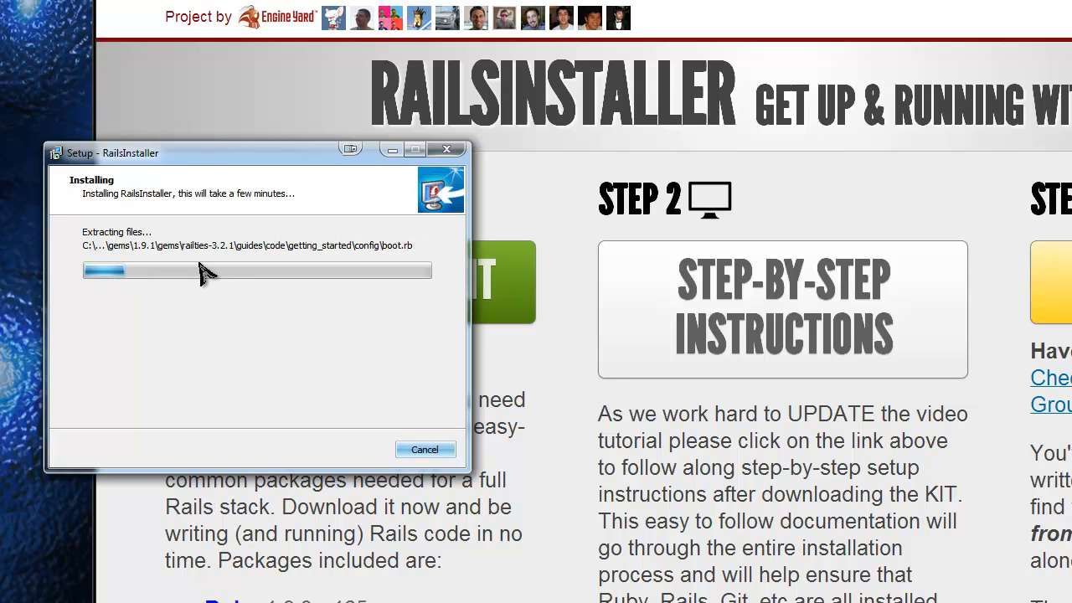
mouse_move(228, 402)
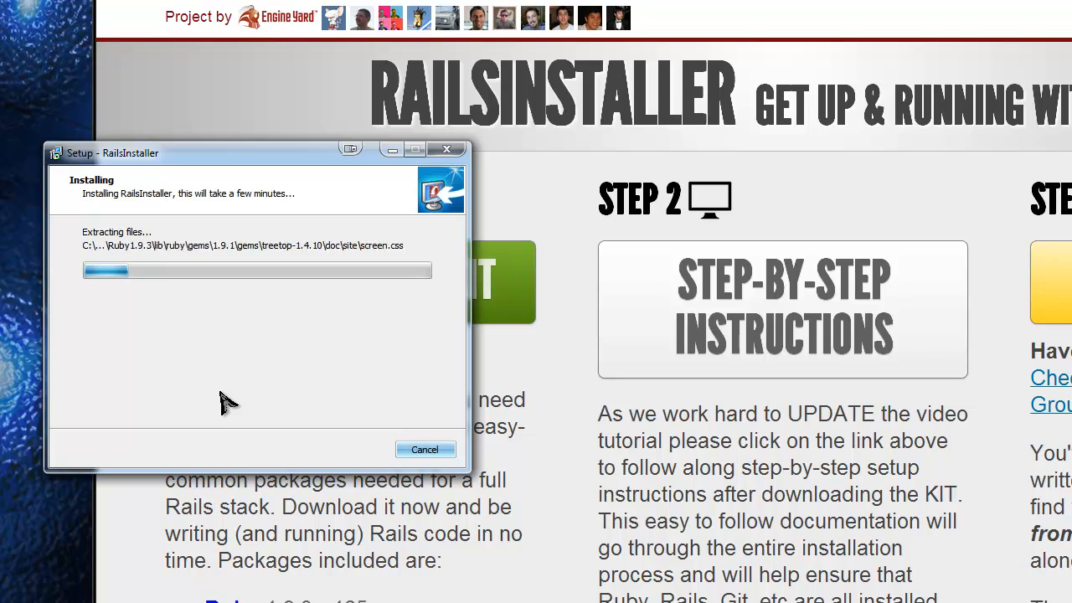
mouse_move(402, 291)
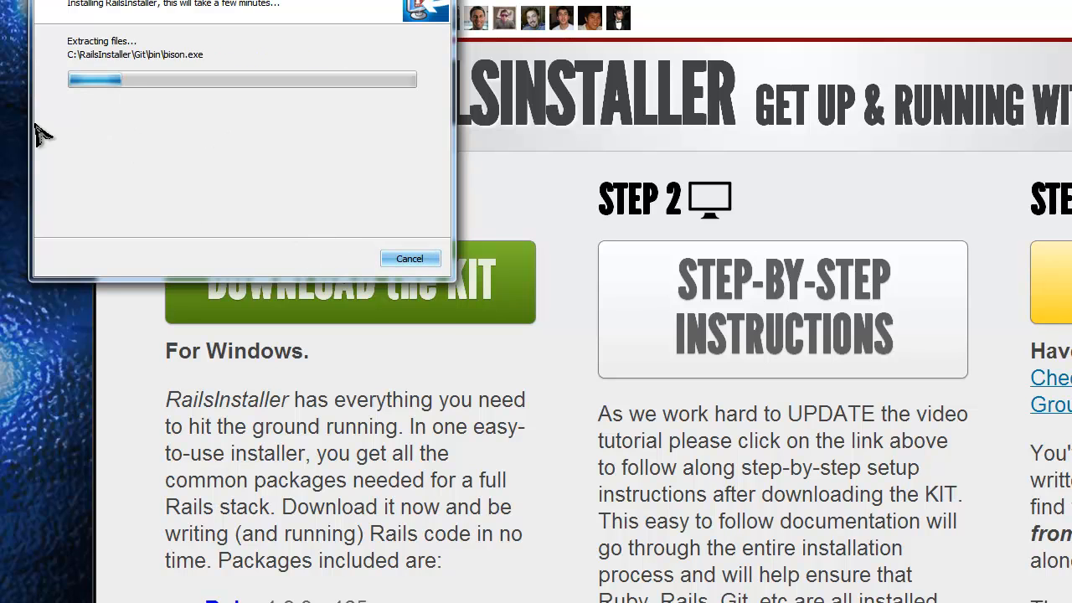
mouse_move(90, 156)
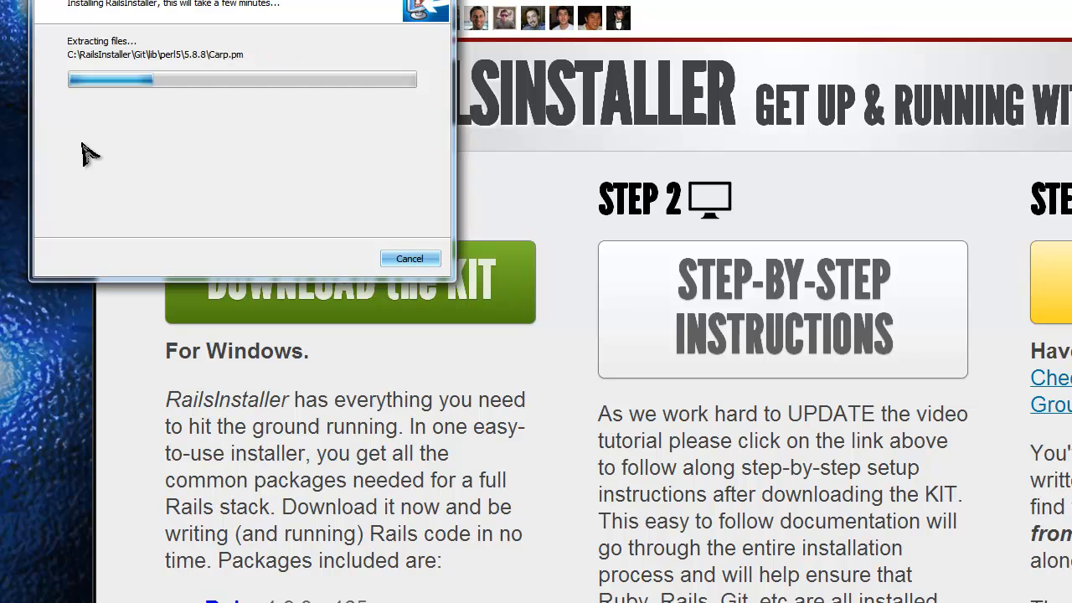
mouse_move(394, 214)
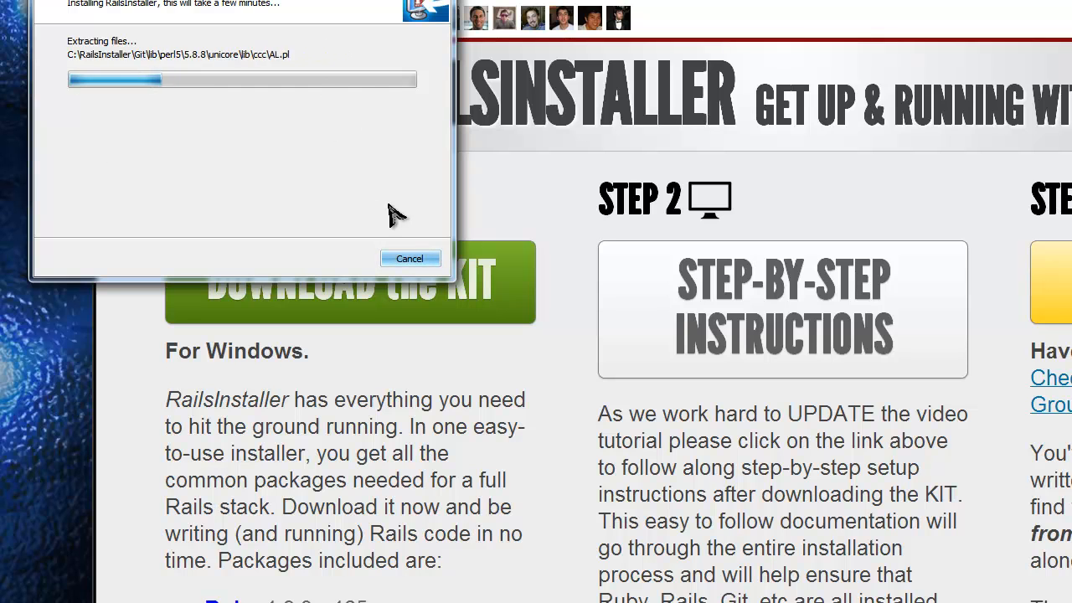
mouse_move(379, 149)
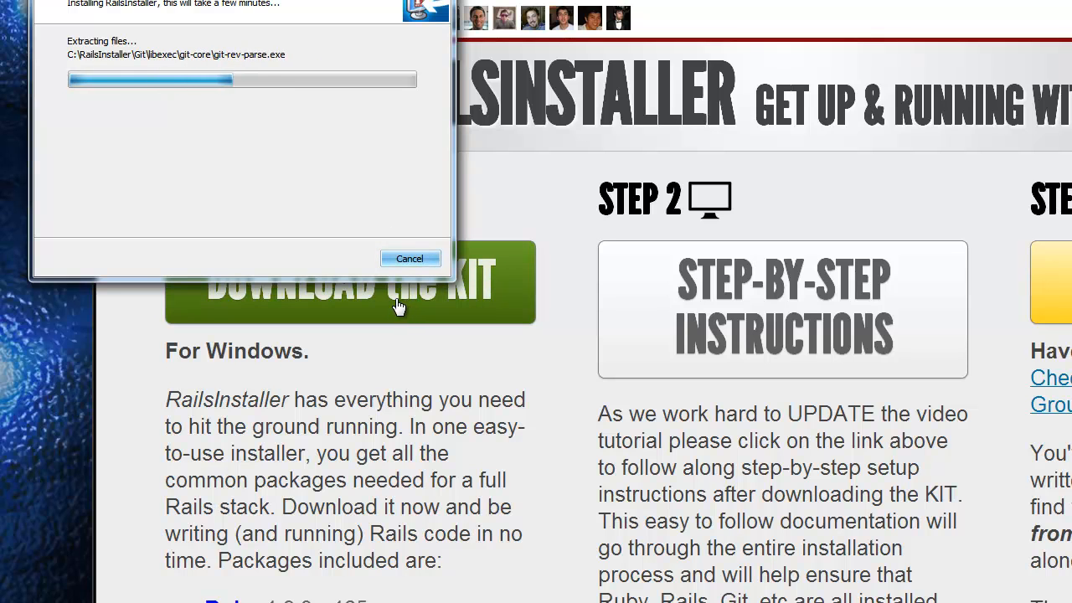
mouse_move(88, 159)
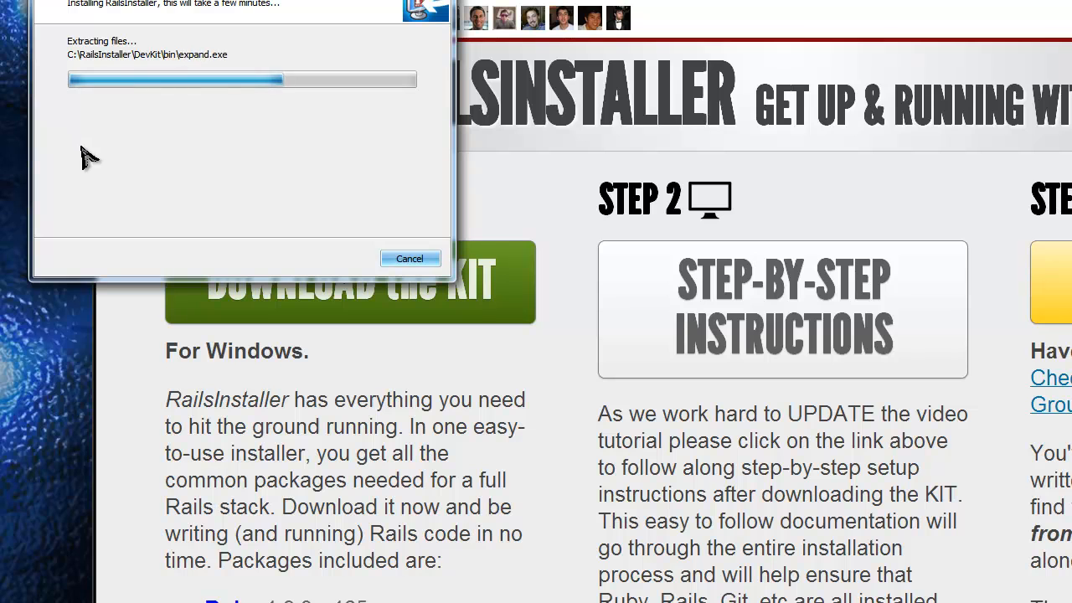
mouse_move(74, 164)
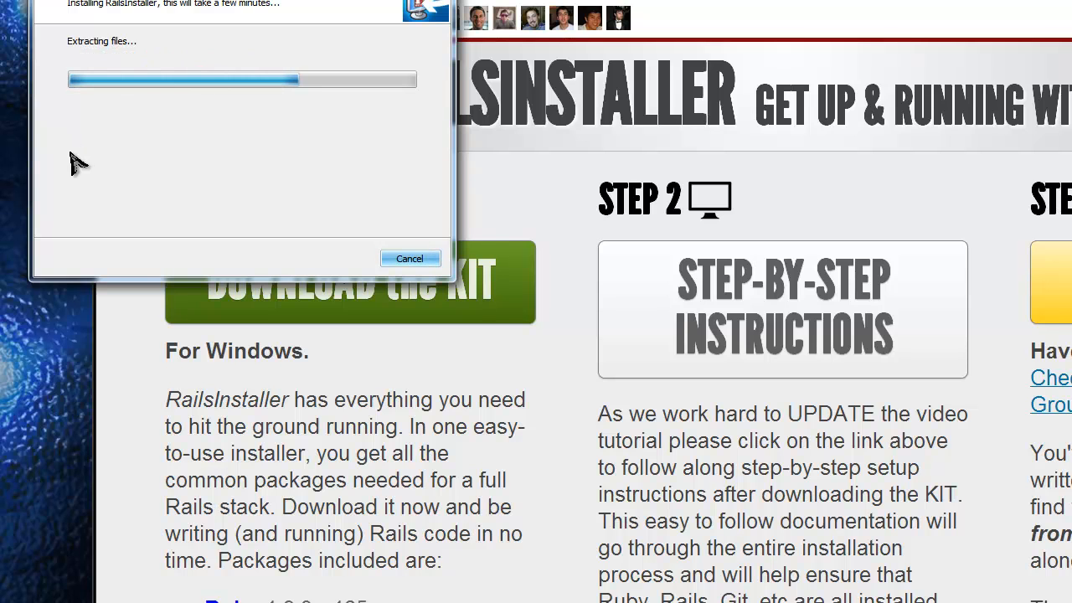
mouse_move(101, 158)
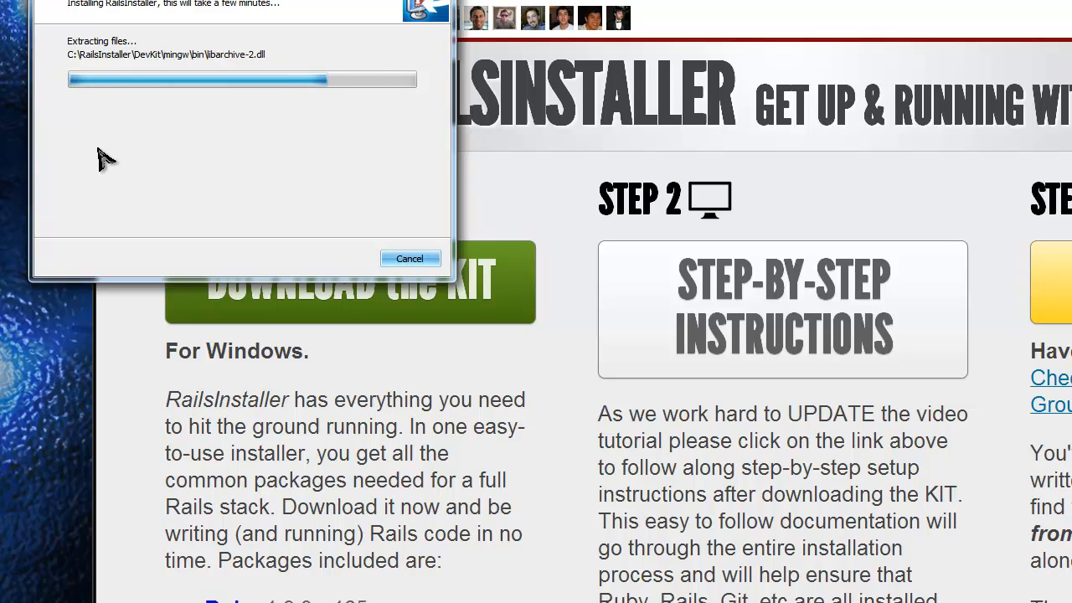
mouse_move(122, 152)
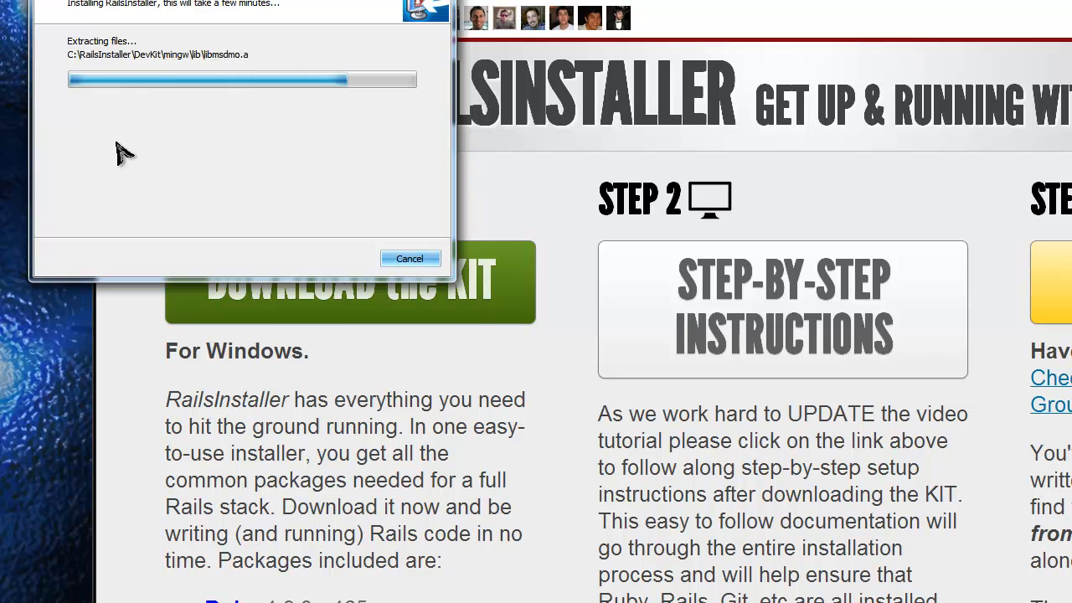
mouse_move(213, 184)
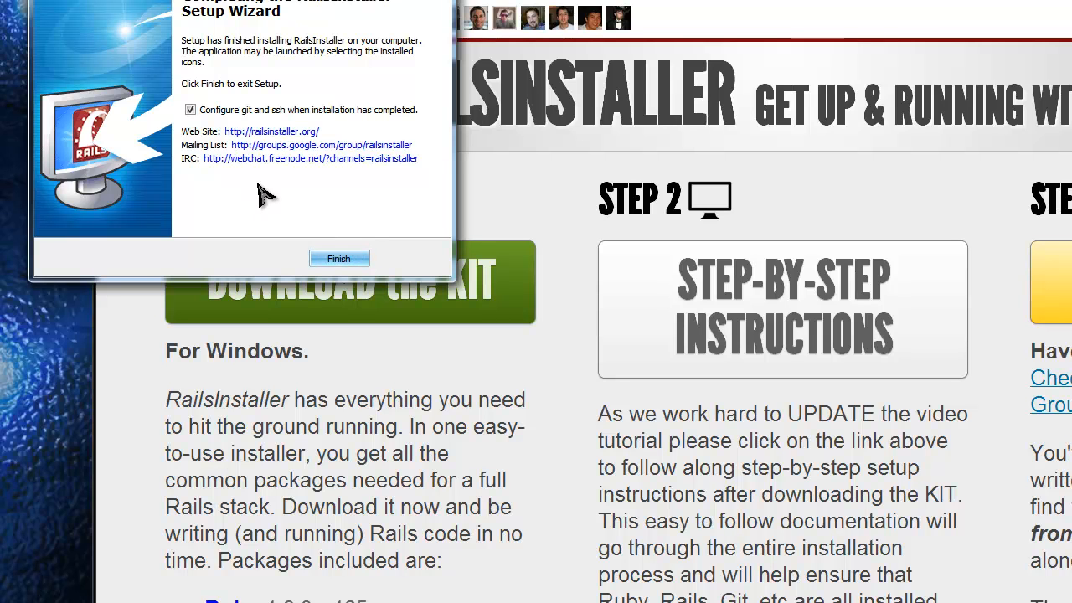
mouse_move(371, 216)
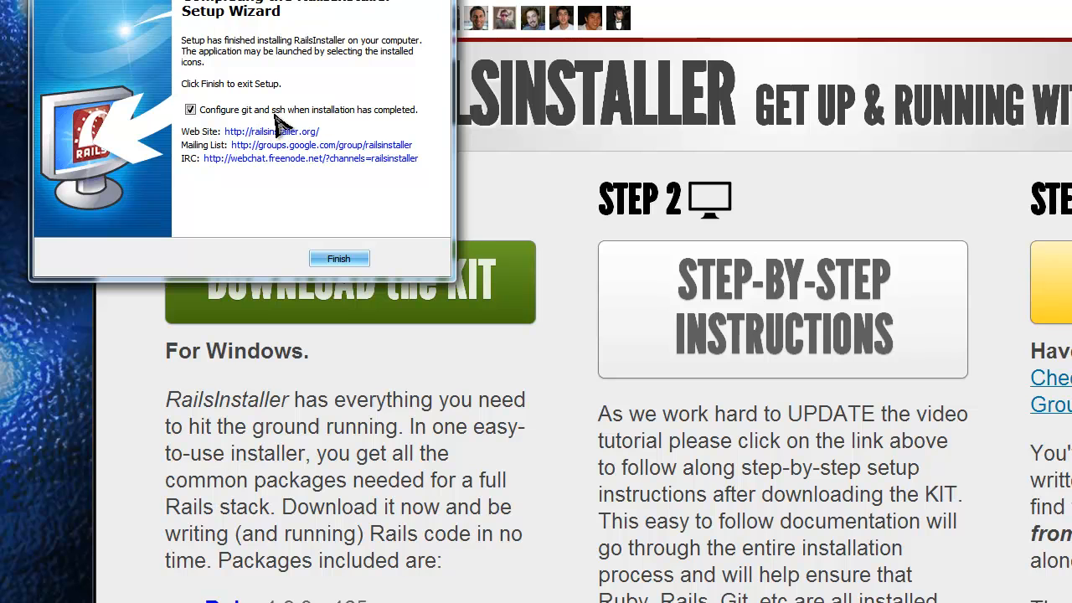
mouse_move(361, 126)
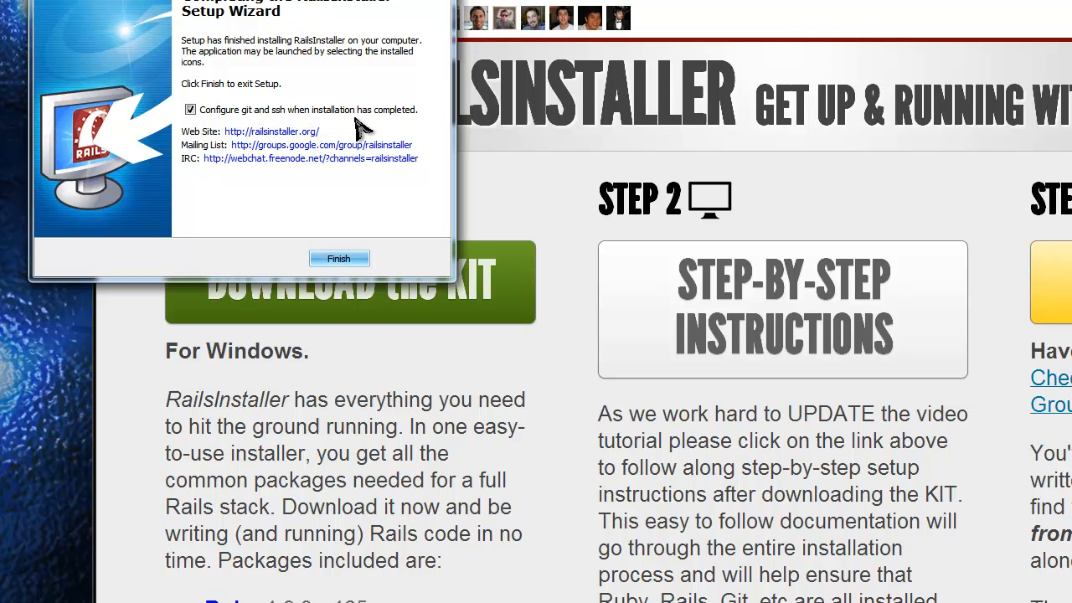
Finish the setup wizard with 'Configure git and ssh' left checked.
left_click(339, 258)
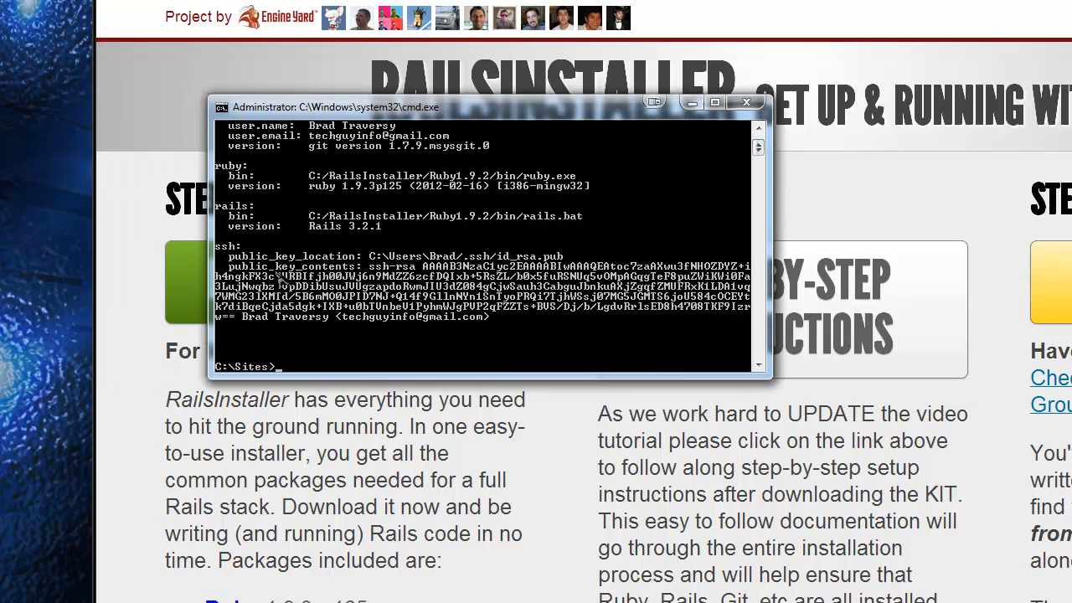
mouse_move(504, 377)
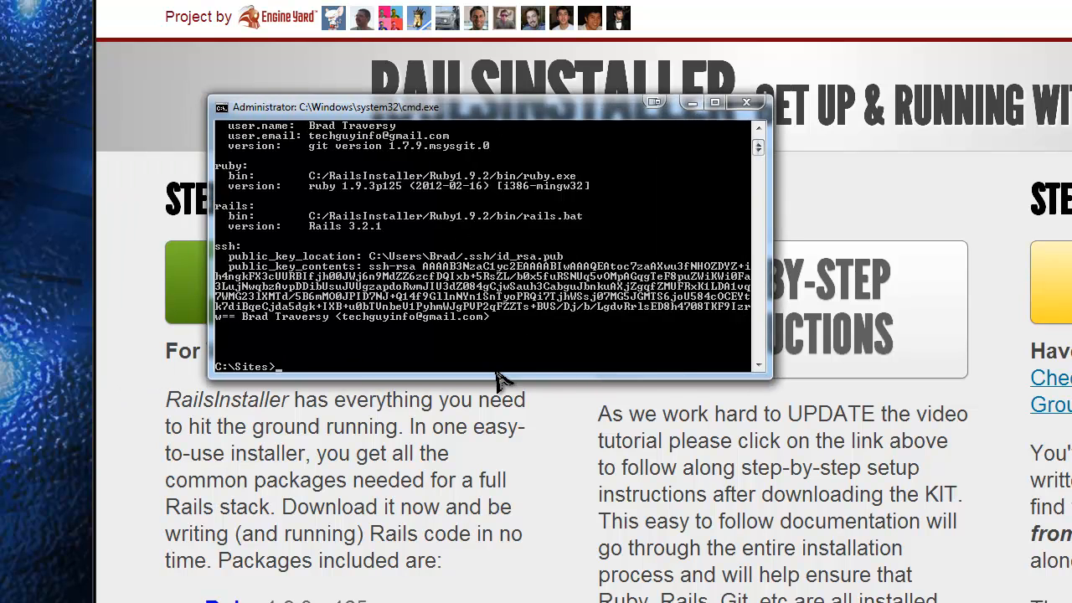
mouse_move(360, 243)
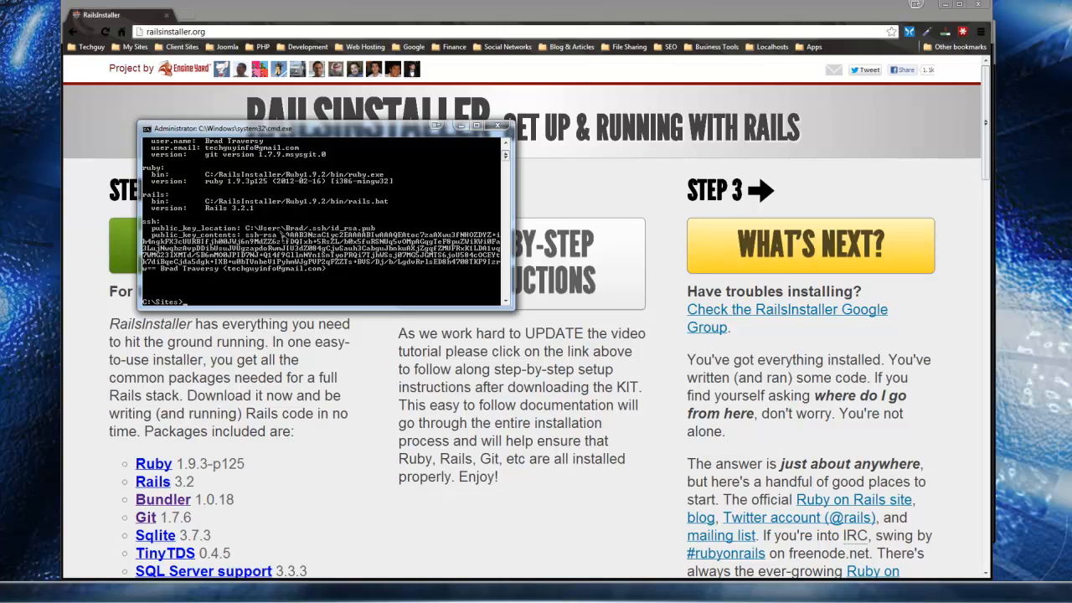
mouse_move(191, 305)
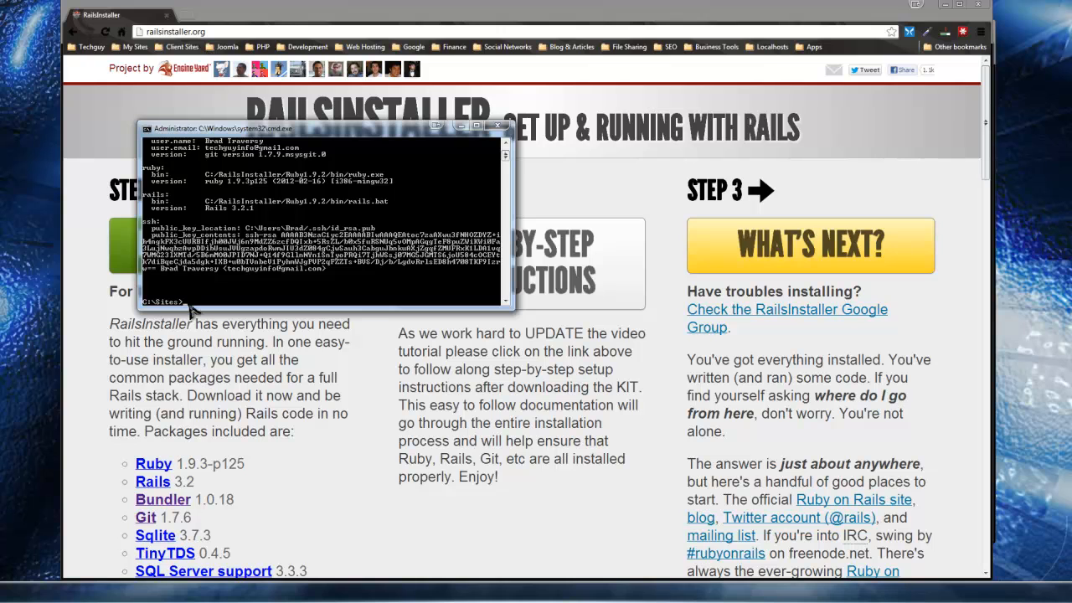
mouse_move(196, 300)
type("ruby -v")
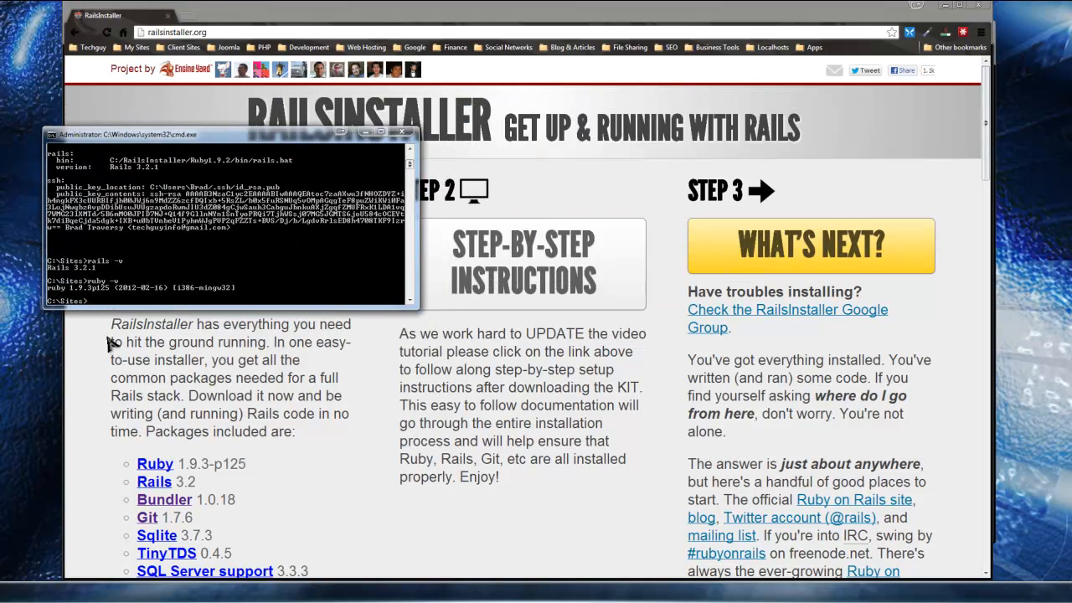
mouse_move(188, 308)
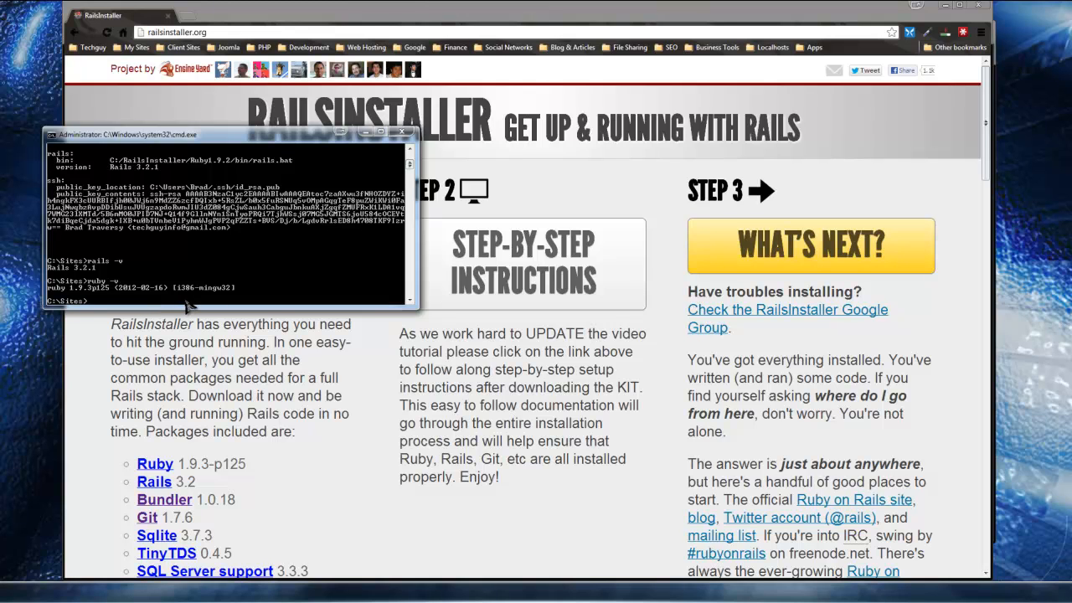
Run rails -v and ruby -v, confirming Rails 3.2.1 and ruby 1.9.3p125.
type("rails -v")
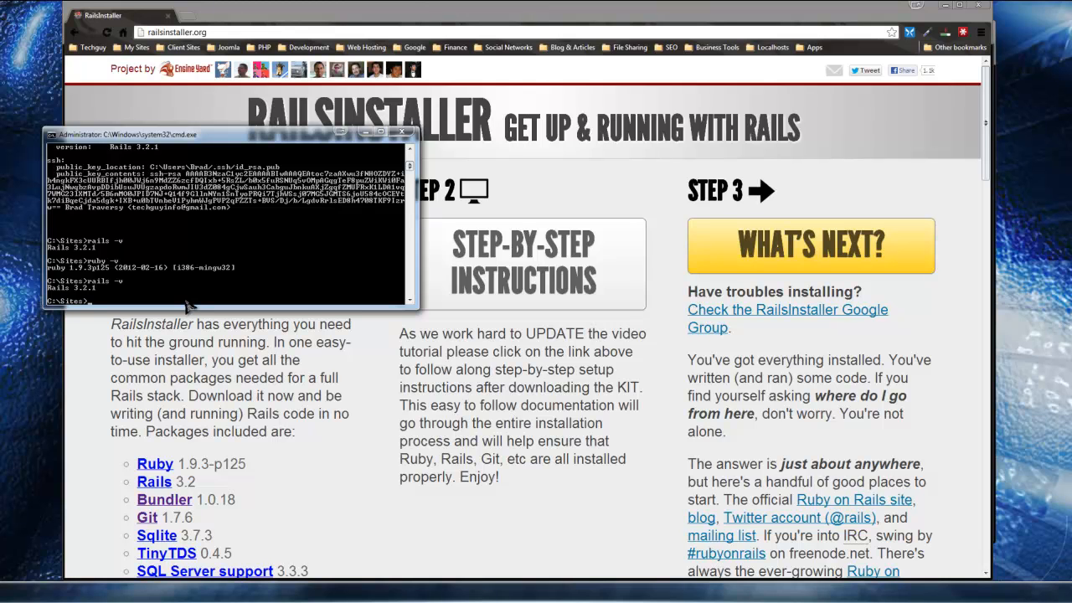
type("ruby -v")
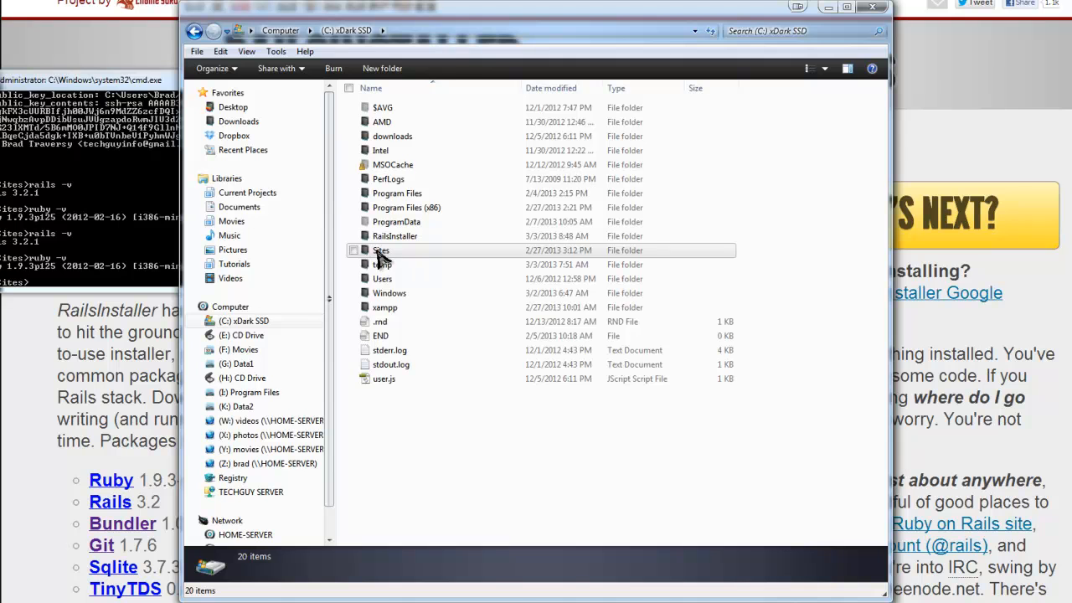
Browse from C: into Sites and open the todo project folder.
double_click(380, 250)
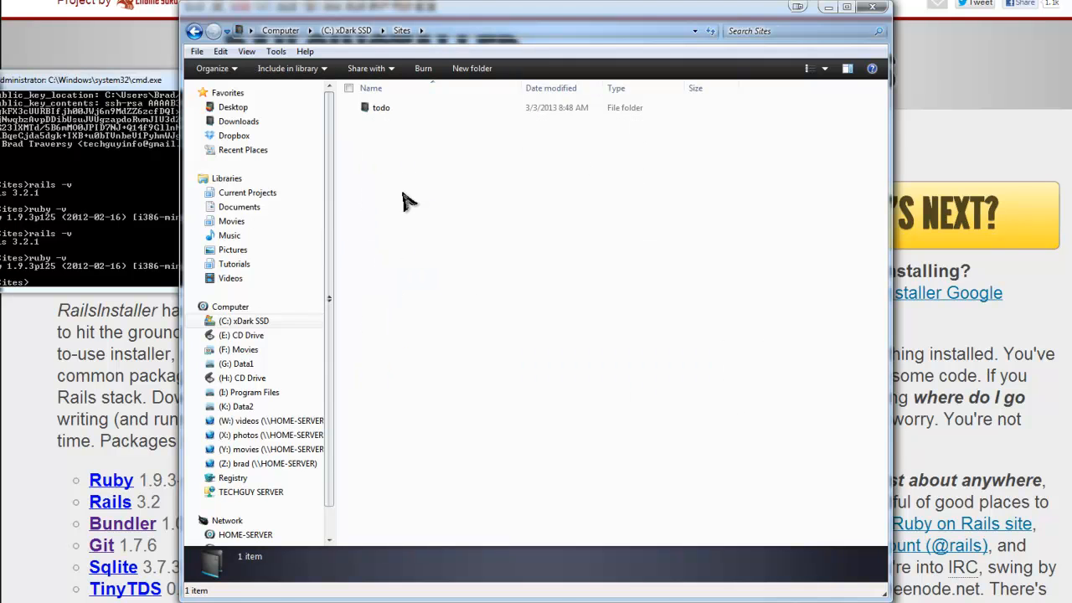
mouse_move(398, 212)
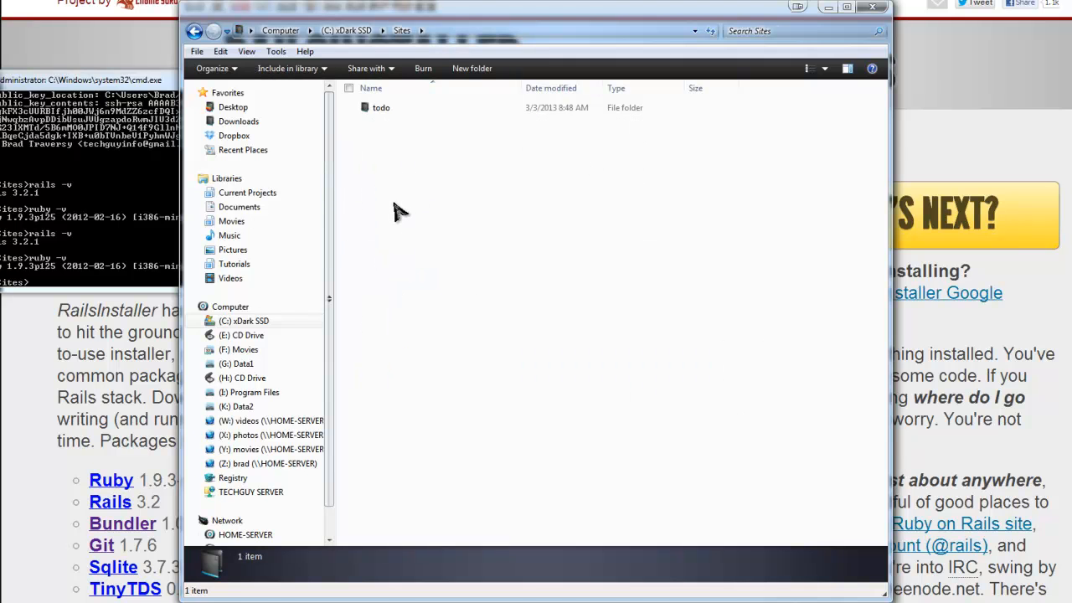
left_click(377, 107)
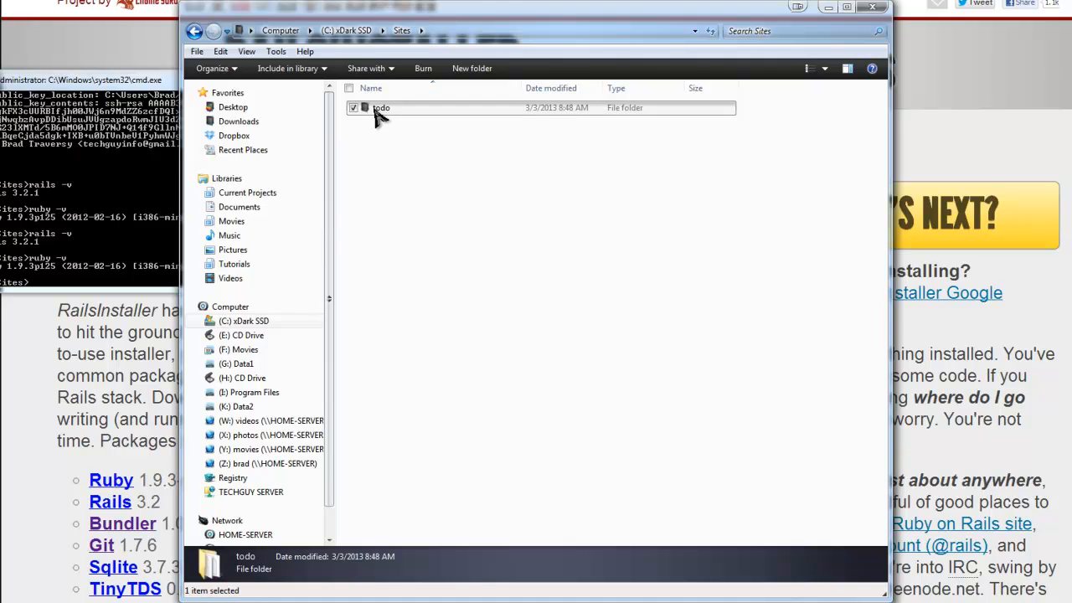
double_click(378, 107)
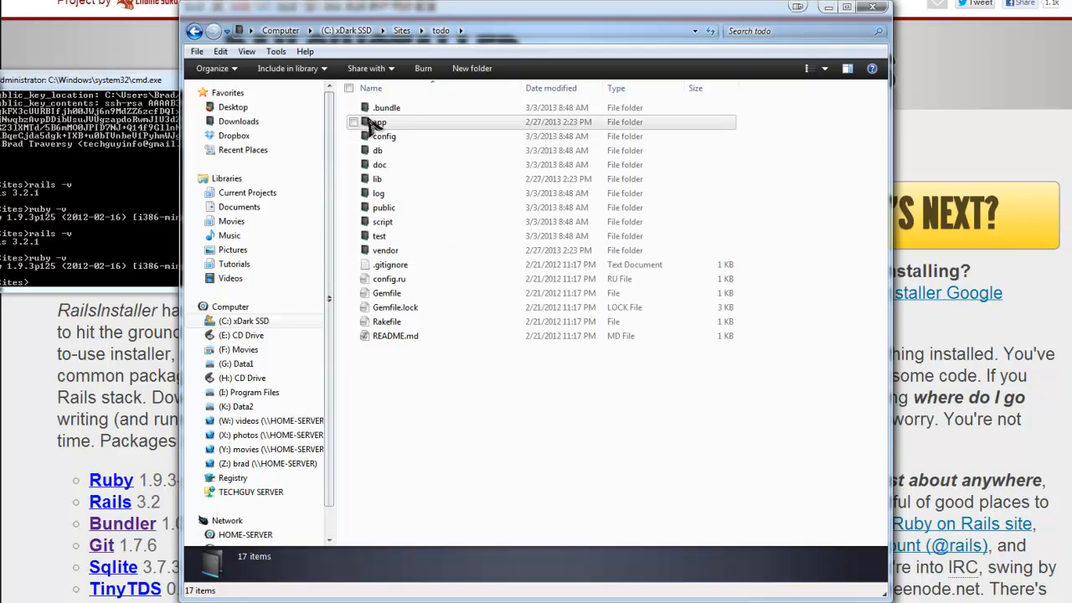
mouse_move(412, 127)
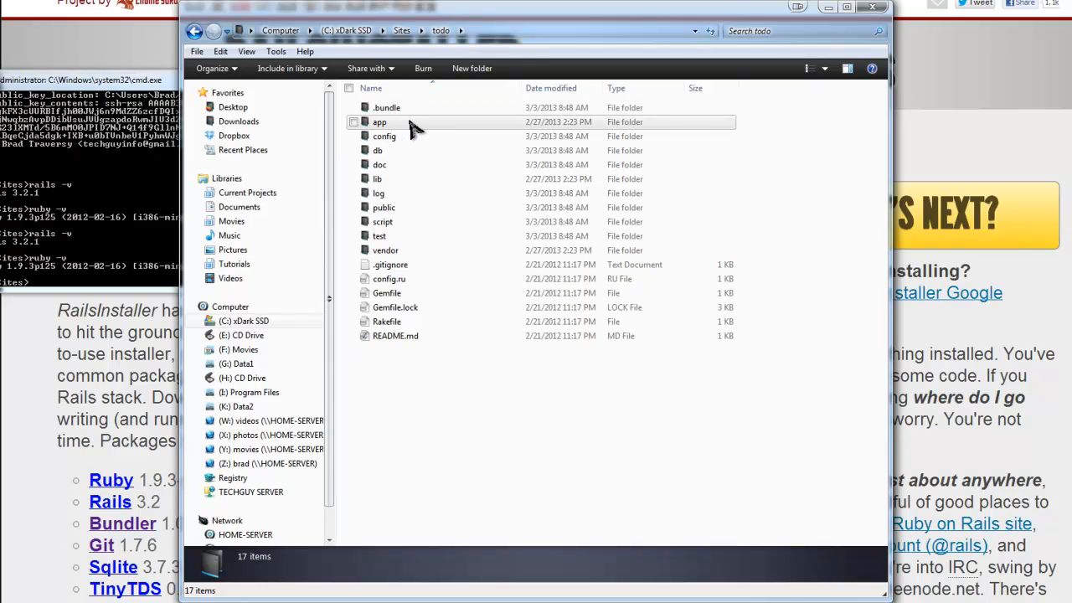
left_click(378, 122)
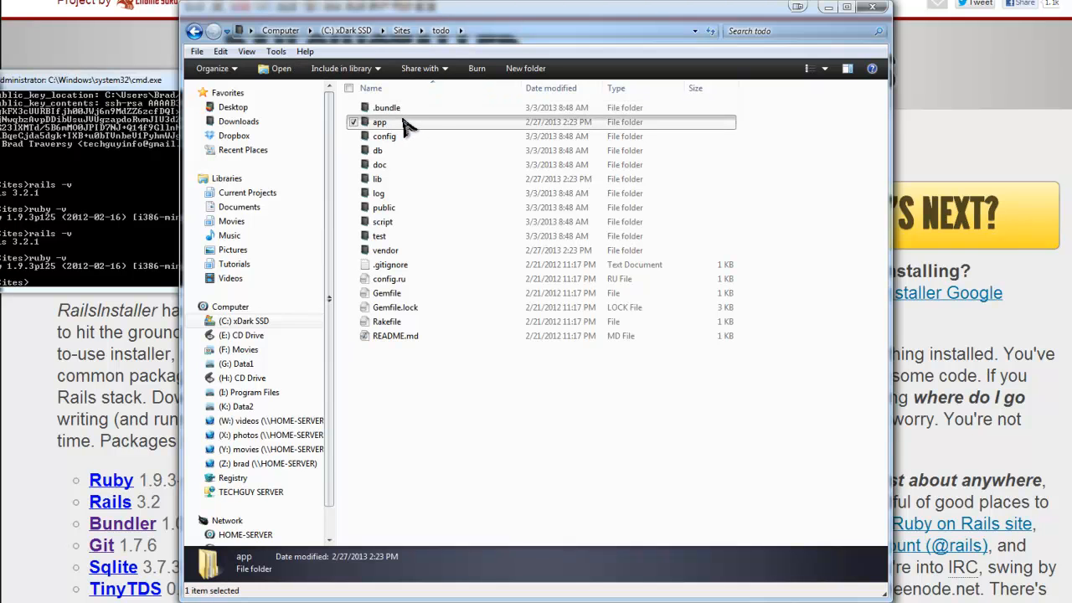
Look through todo's app folder and its controllers, then return to the todo folder.
double_click(379, 122)
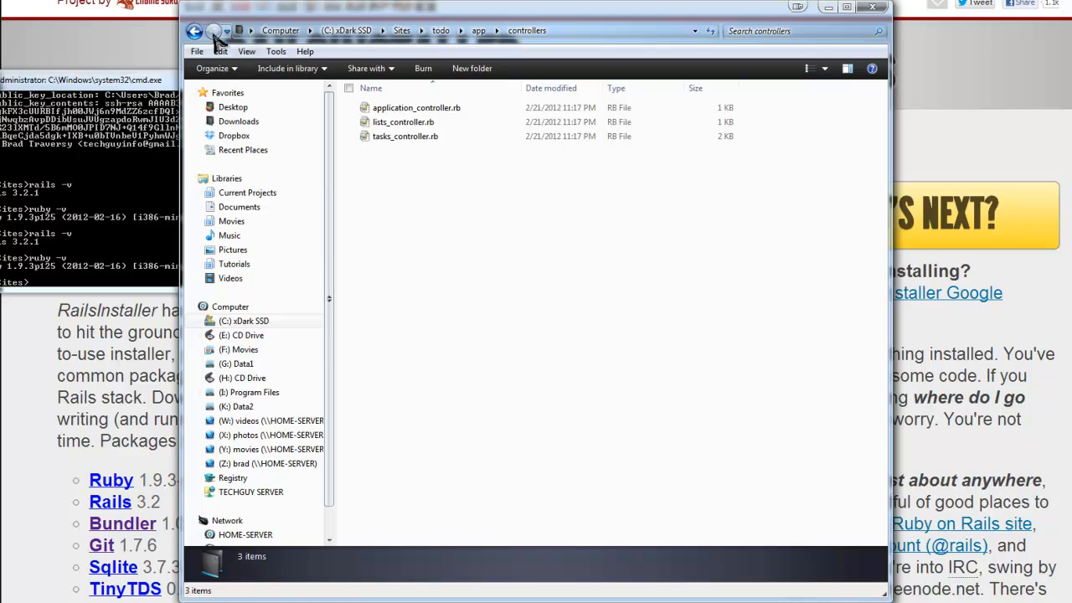
left_click(200, 27)
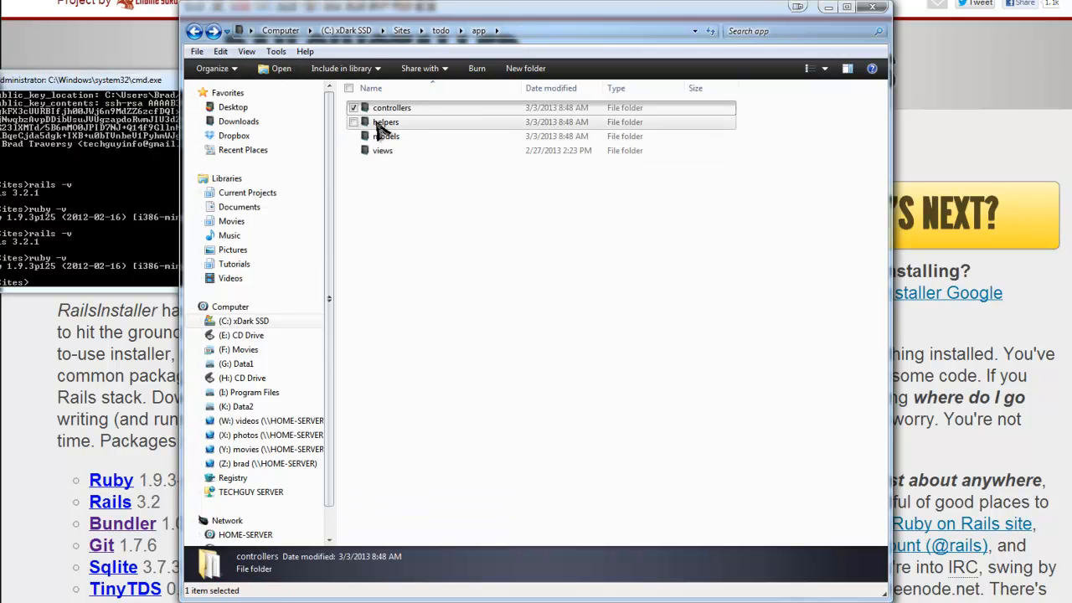
mouse_move(412, 129)
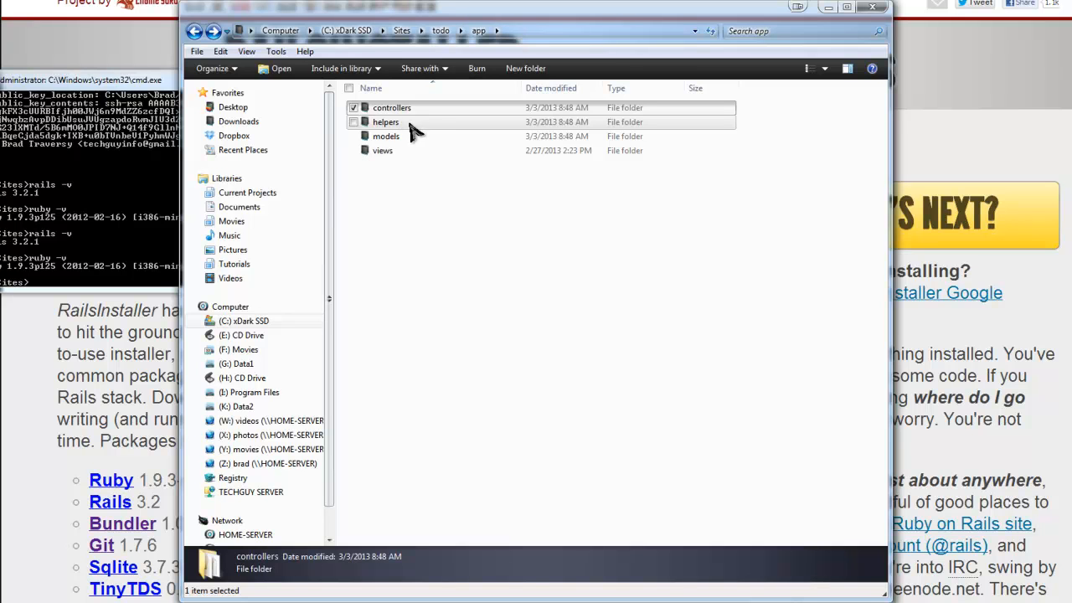
left_click(386, 135)
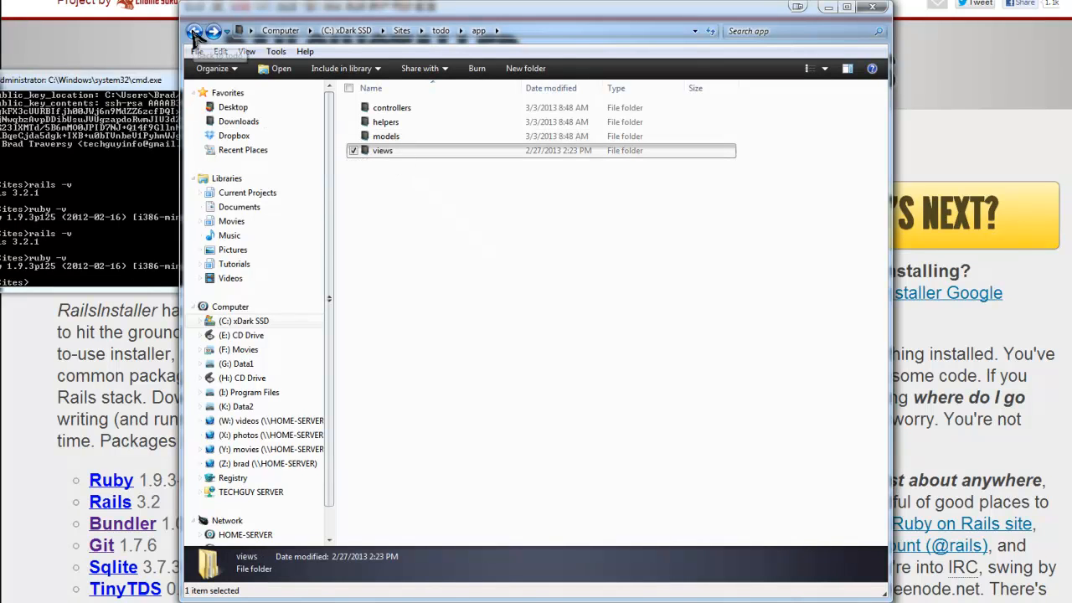
left_click(197, 27)
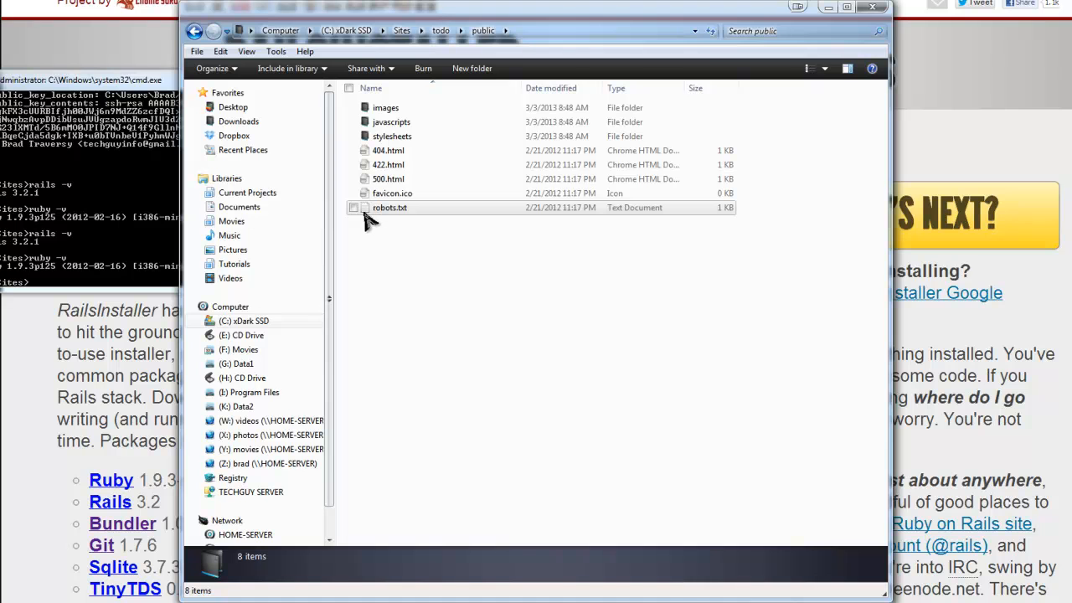
mouse_move(414, 216)
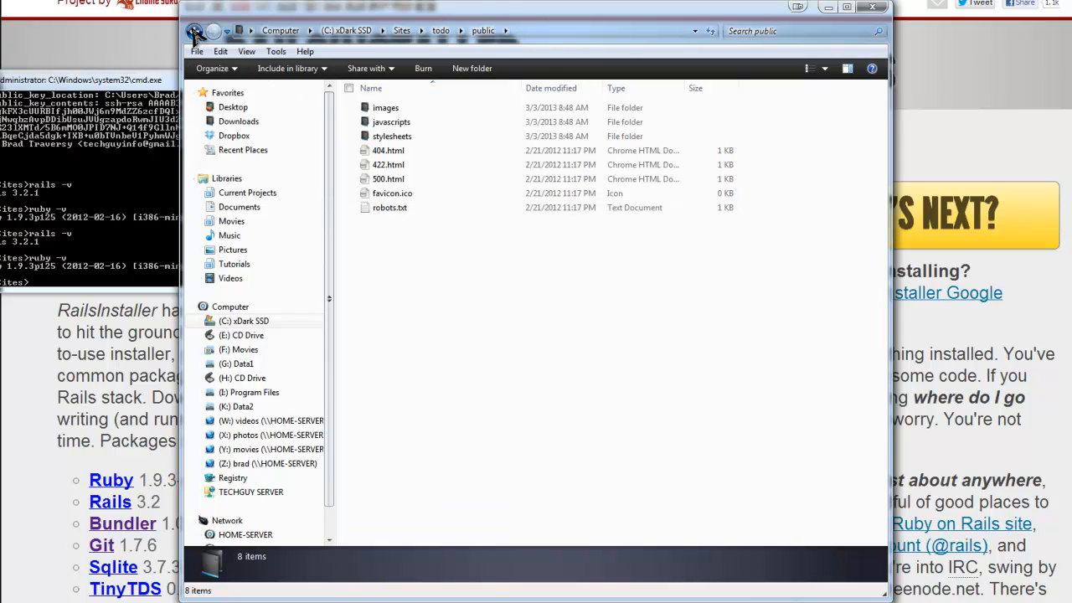
Go back from the public folder through todo to the Sites folder.
left_click(195, 30)
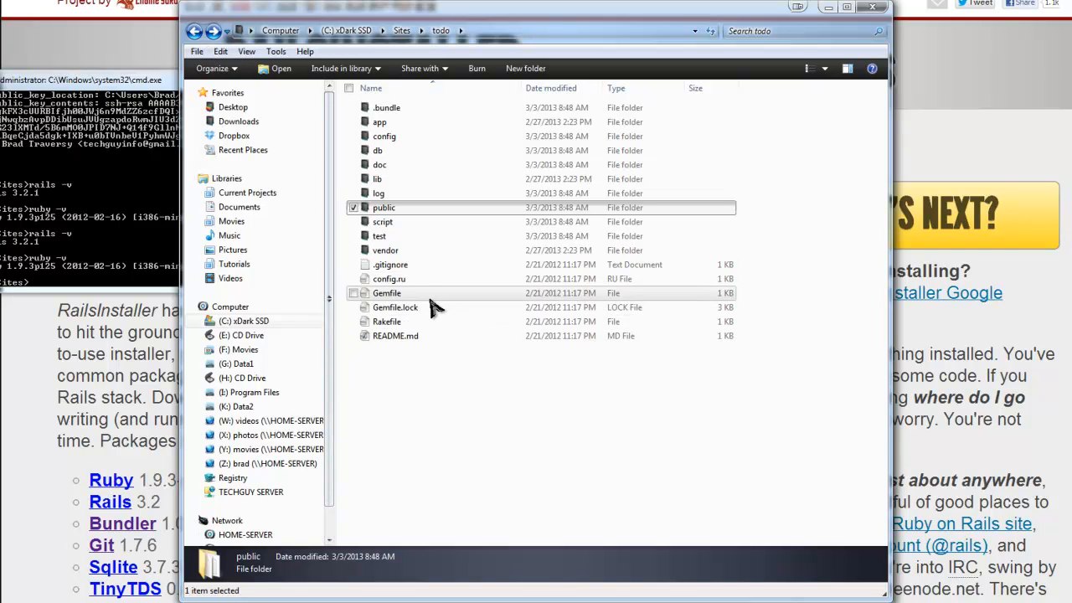
left_click(201, 31)
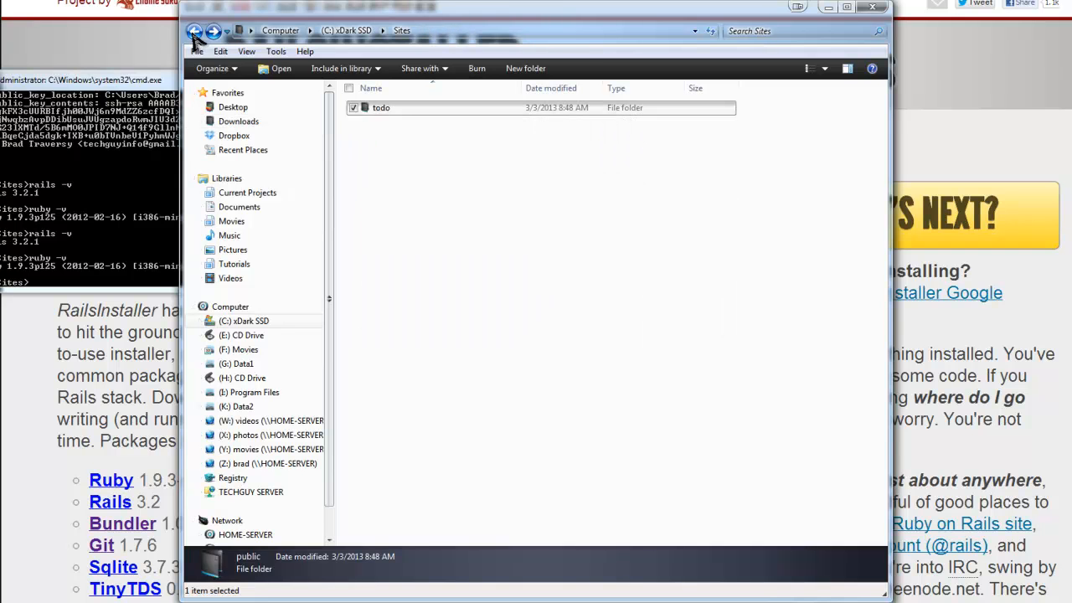